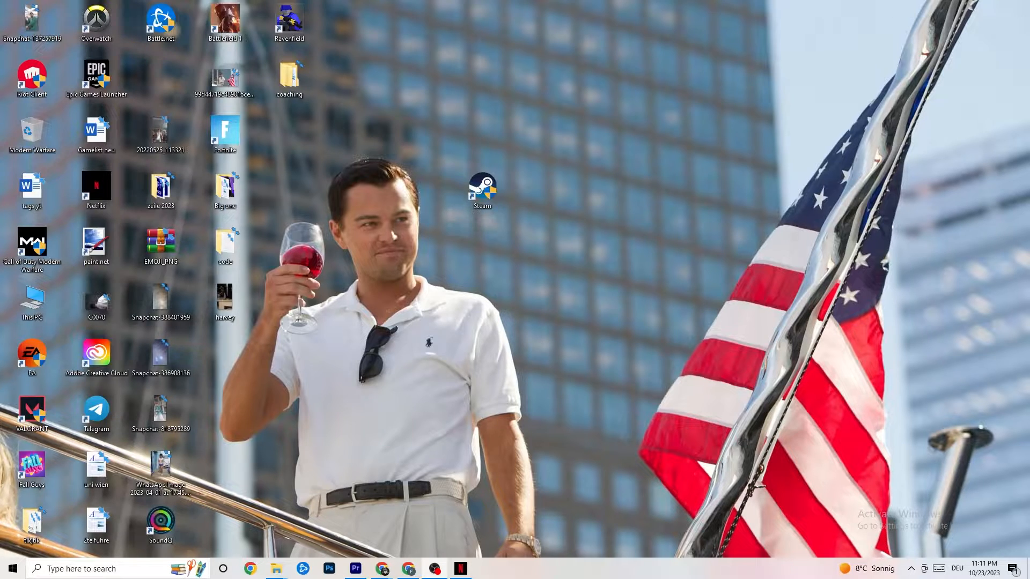
mouse_move(621, 358)
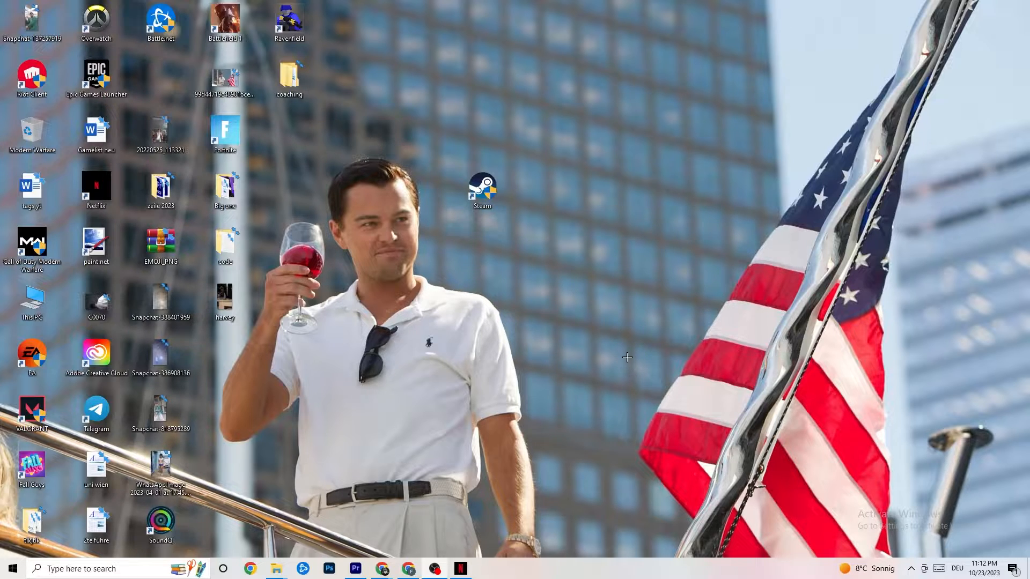
mouse_move(548, 333)
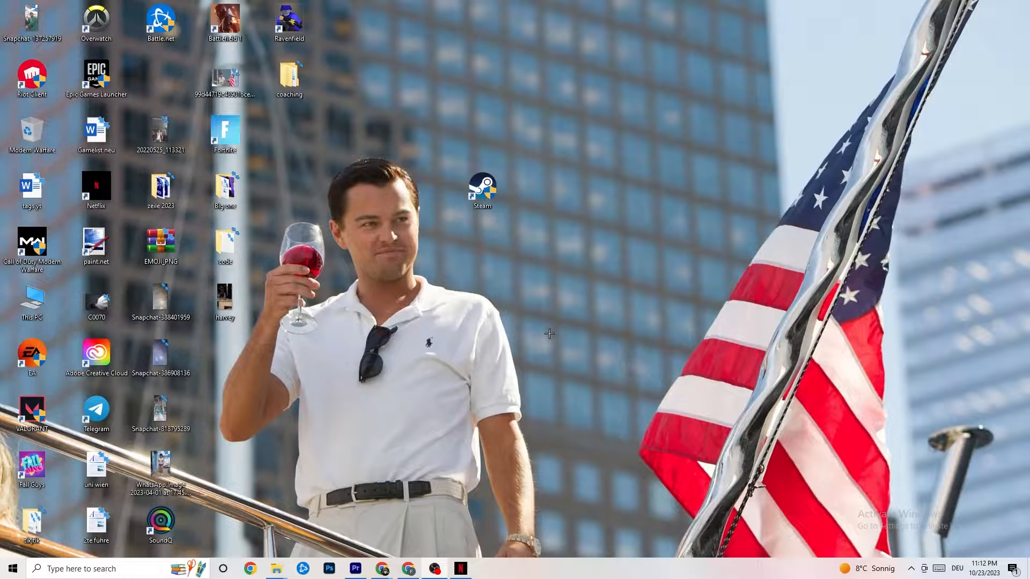
mouse_move(575, 106)
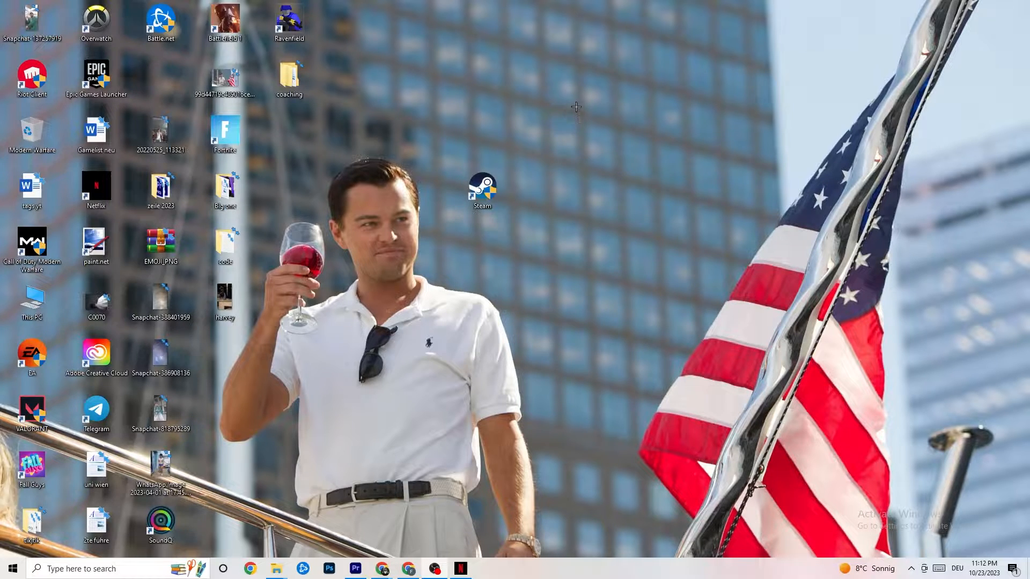
mouse_move(580, 94)
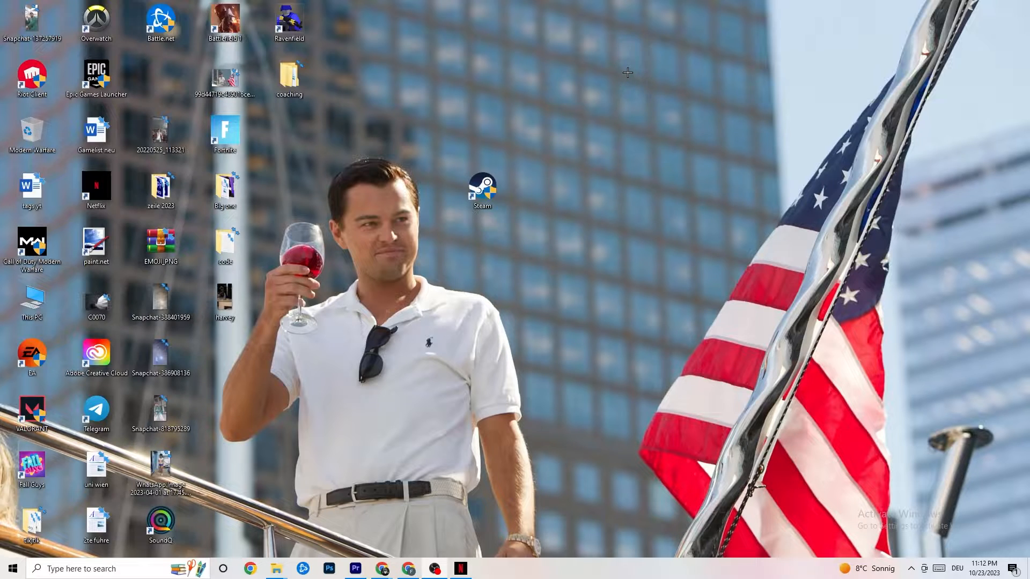
Open Windows Settings from Start and show the Network & Internet Status page with Ethernet connected
click(9, 568)
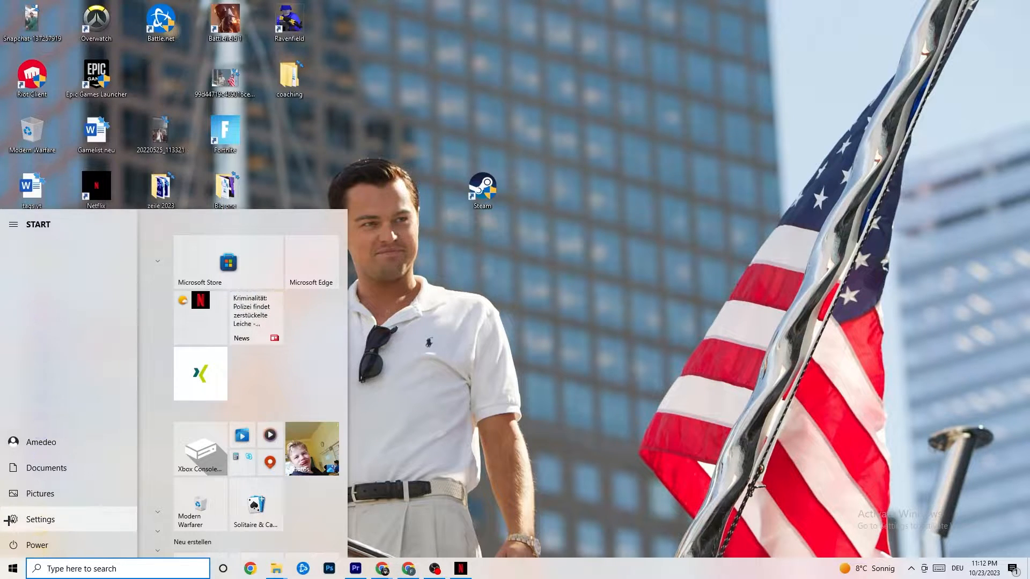
click(40, 518)
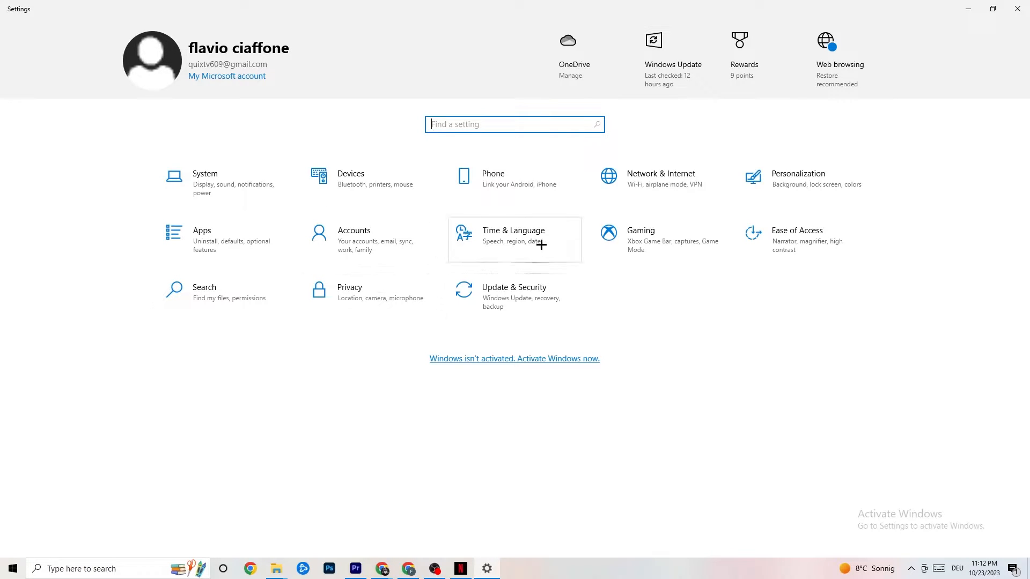
click(661, 177)
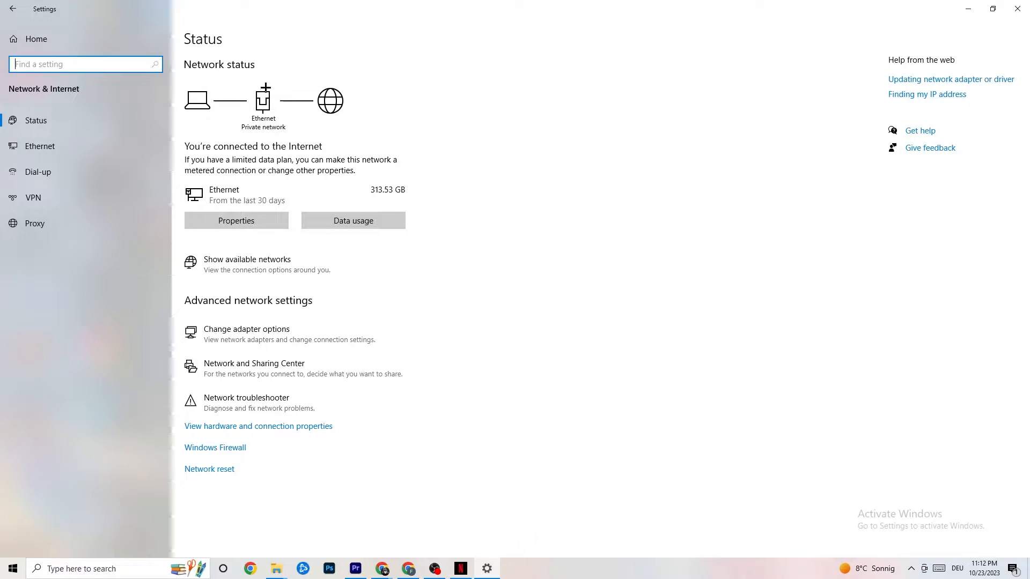
mouse_move(209, 433)
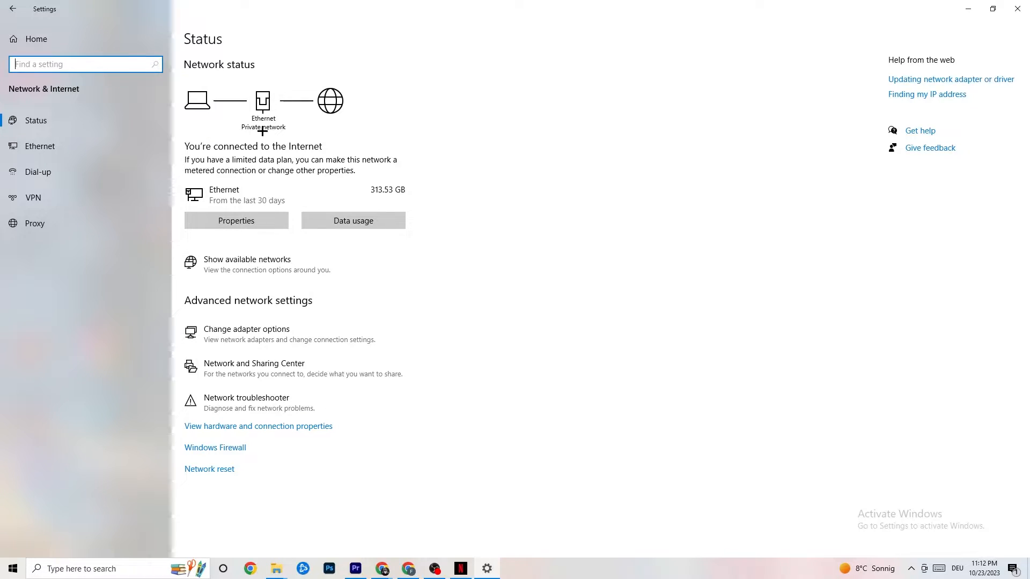
mouse_move(294, 333)
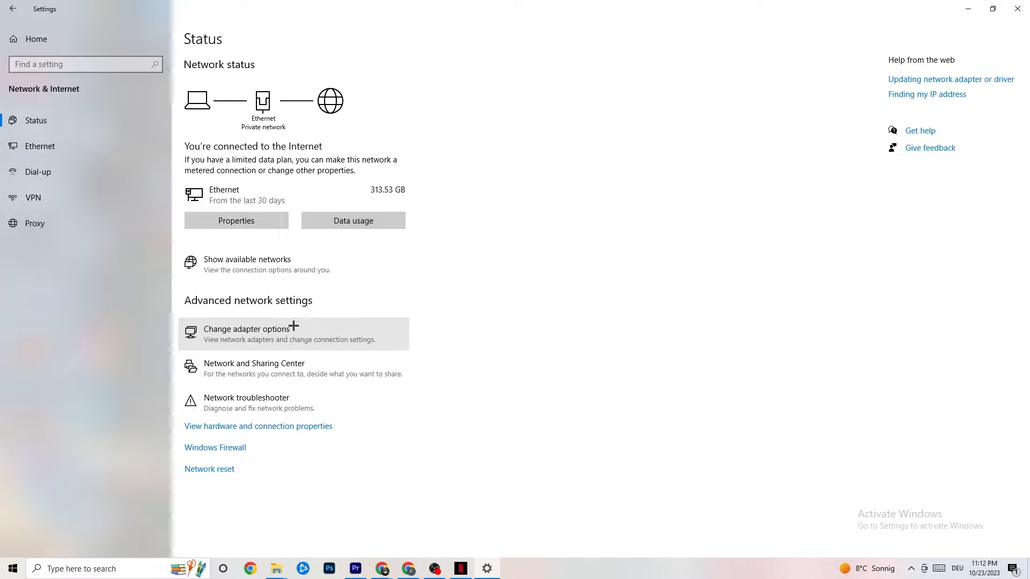
Disable the Ethernet adapter in Network Connections, then enable it again
click(248, 334)
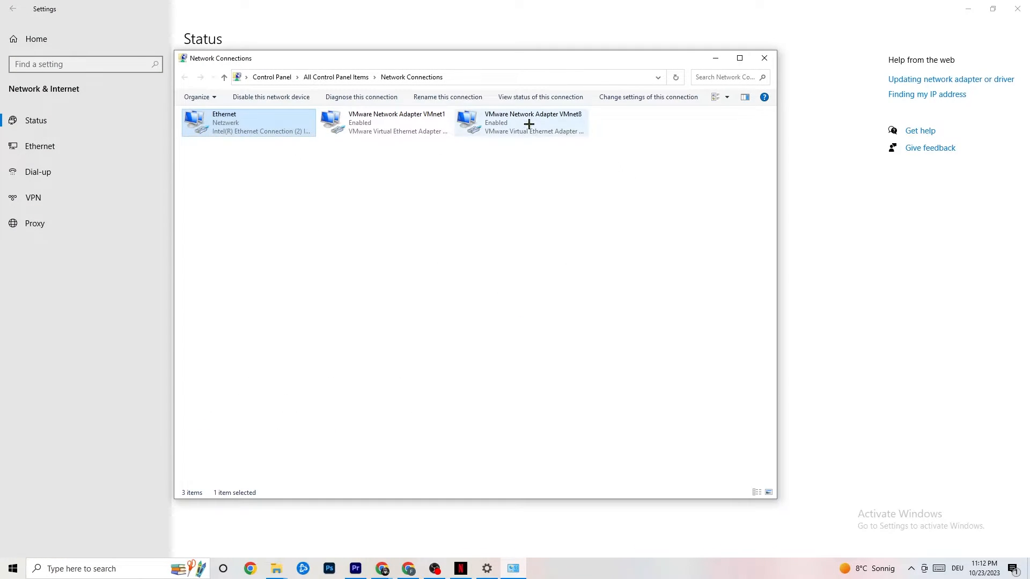
click(248, 123)
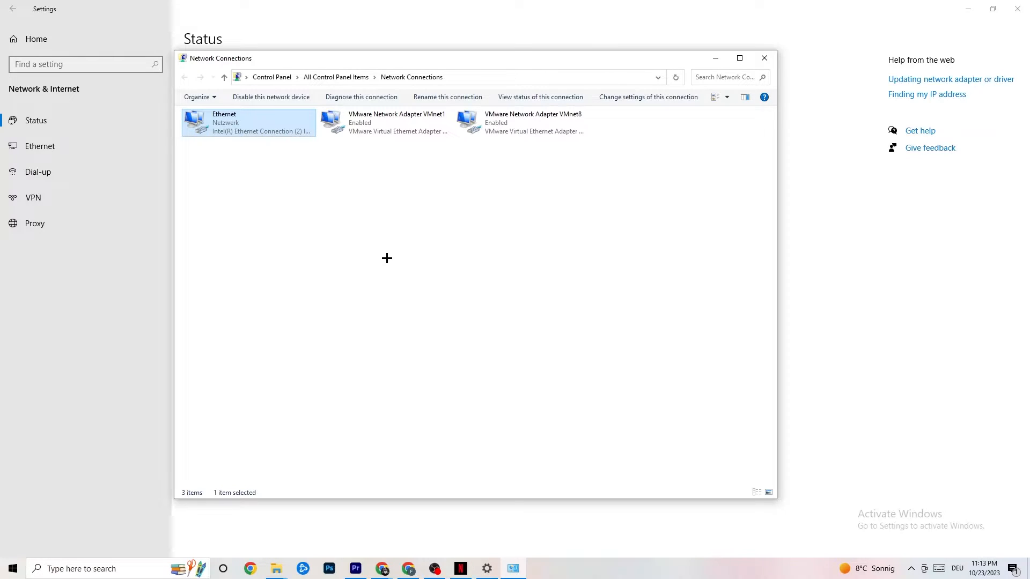
right_click(249, 122)
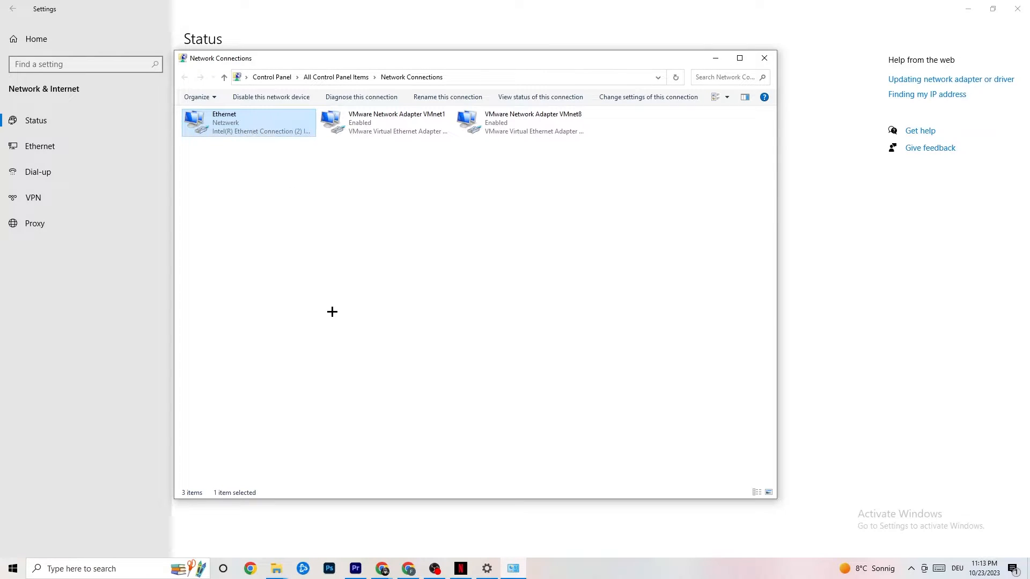
right_click(249, 122)
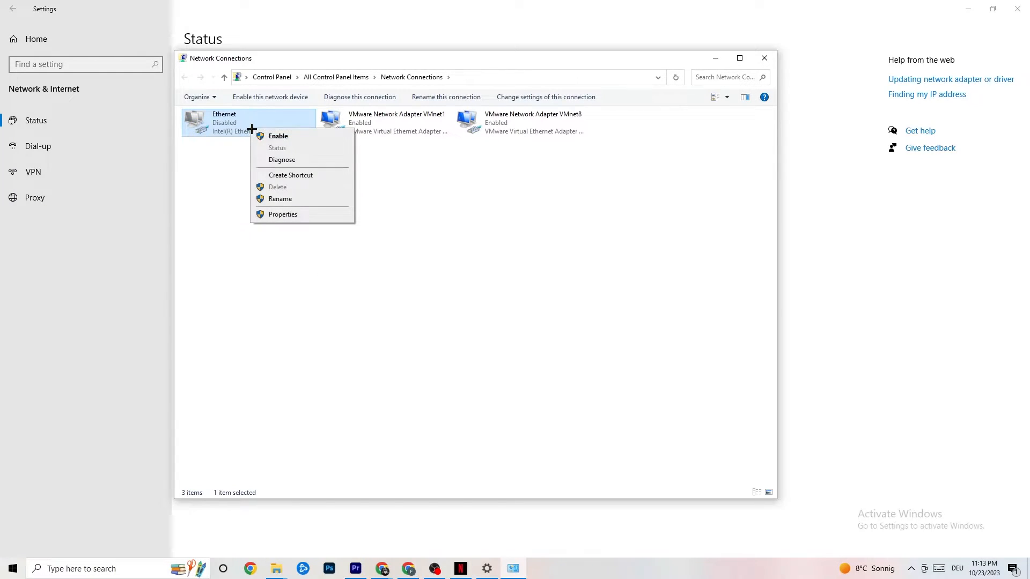
click(277, 136)
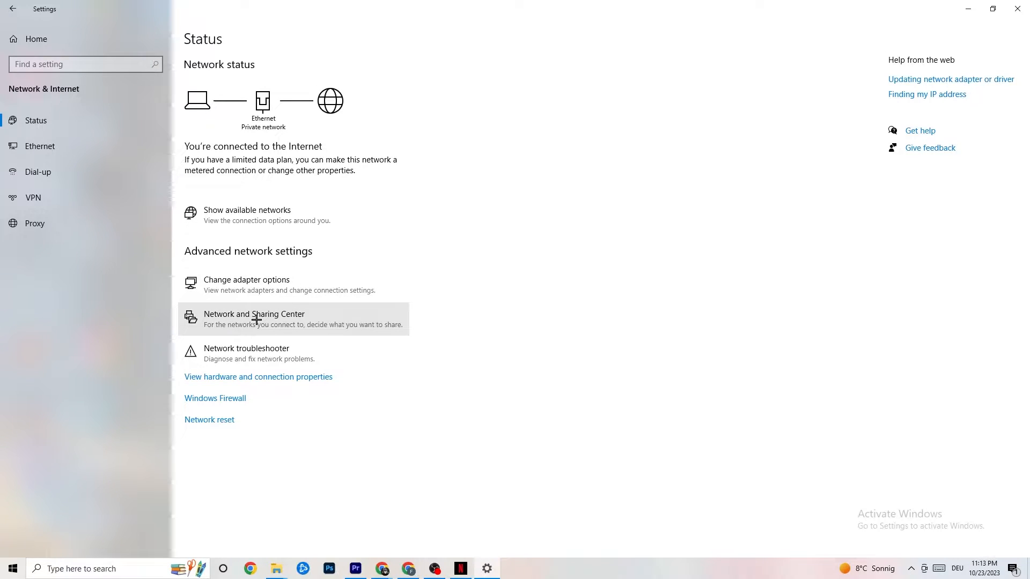
Go to the Network and Sharing Center and start network troubleshooting
click(255, 319)
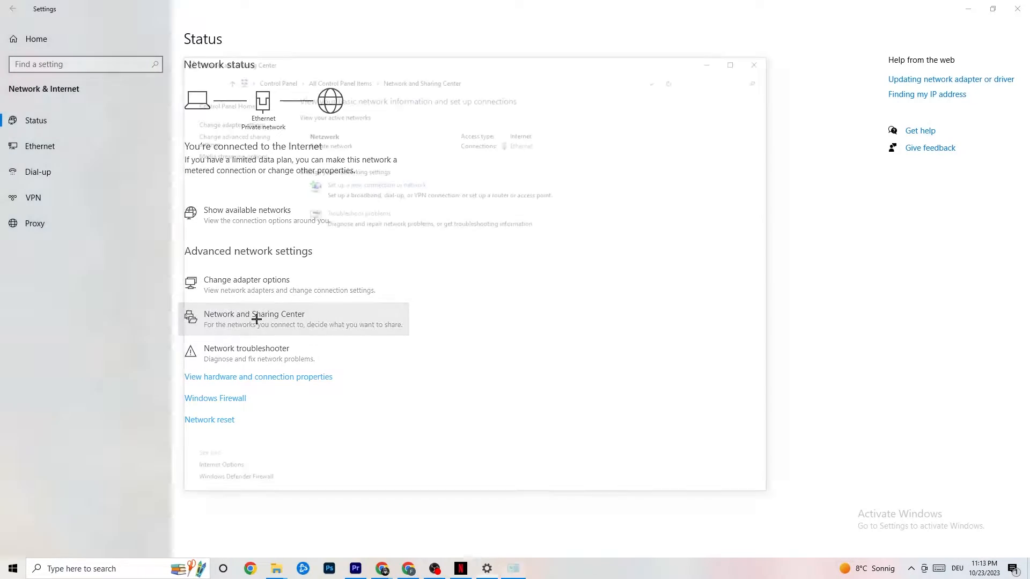
click(255, 318)
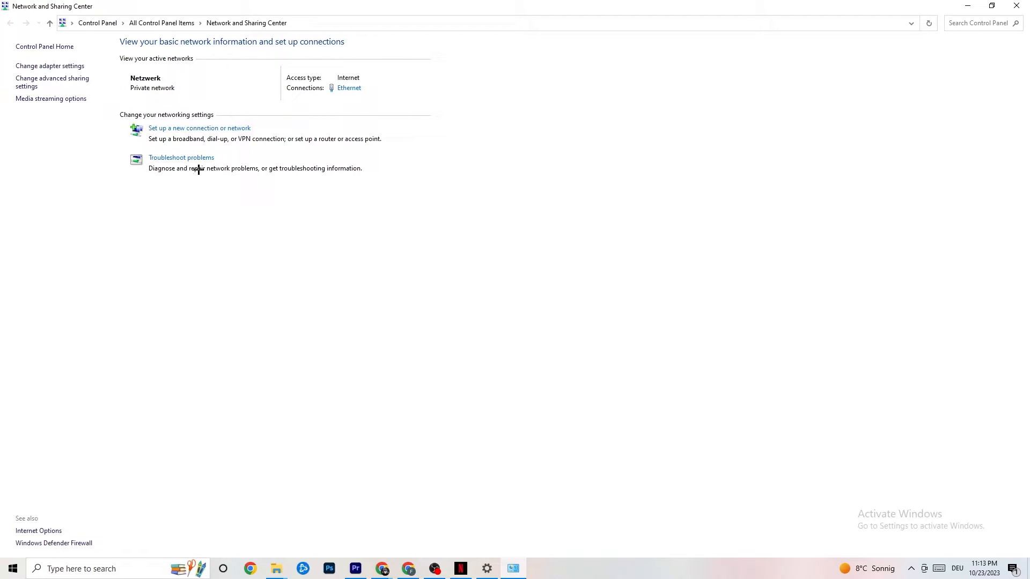
click(181, 157)
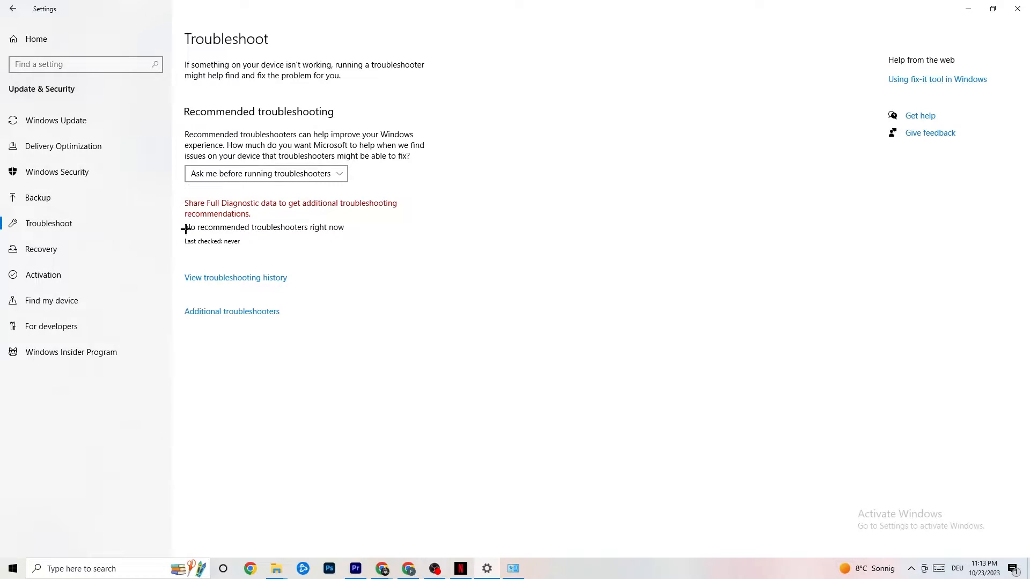
mouse_move(1017, 9)
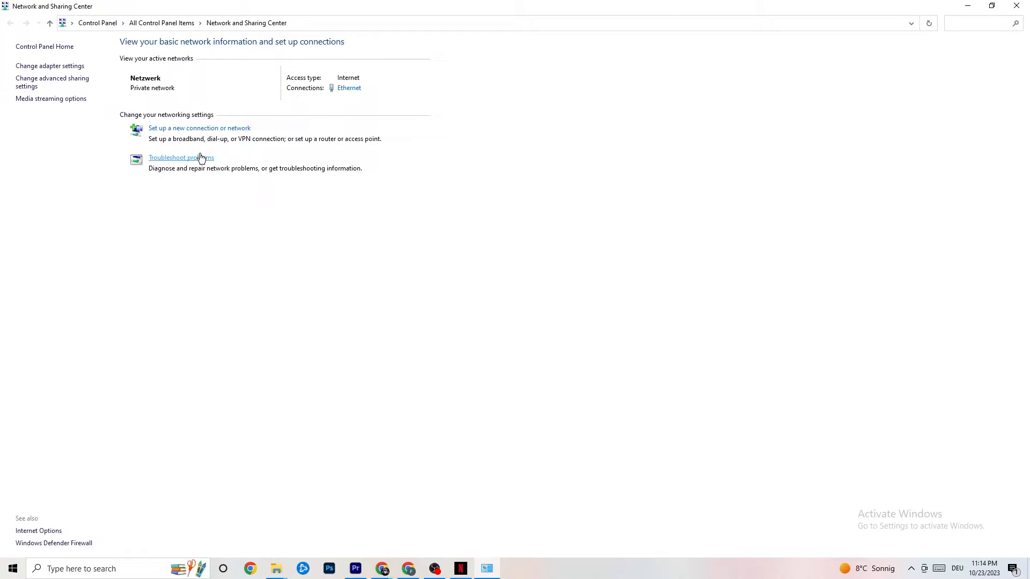
Inspect the Ethernet IPv4 DNS server settings and close both dialogs without saving changes
click(349, 87)
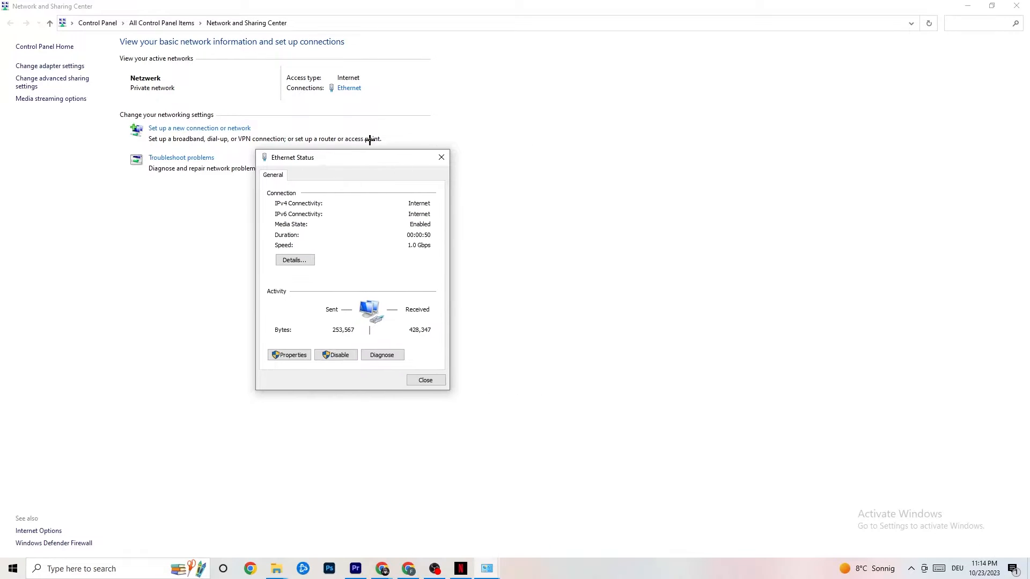
mouse_move(351, 336)
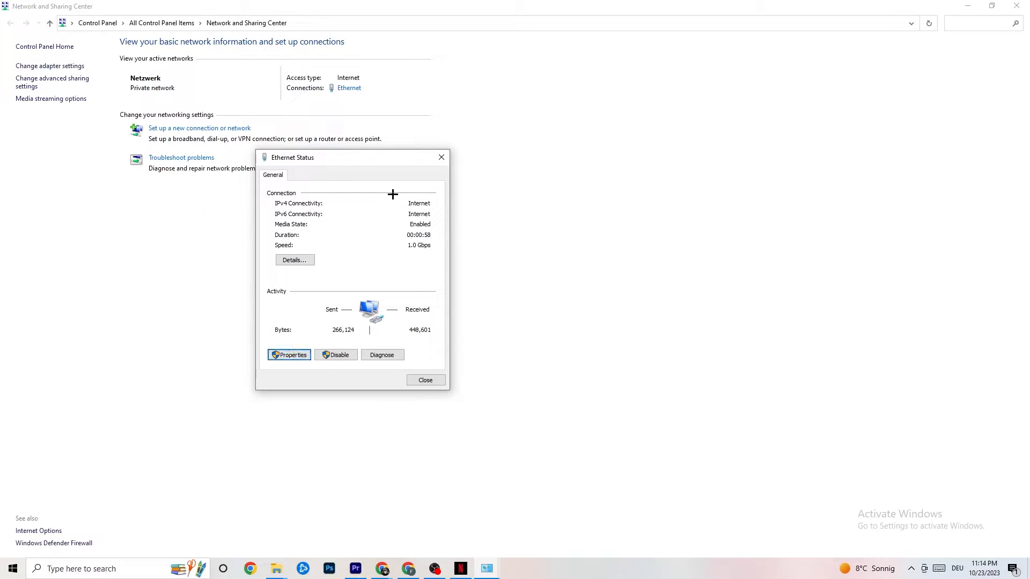
click(288, 354)
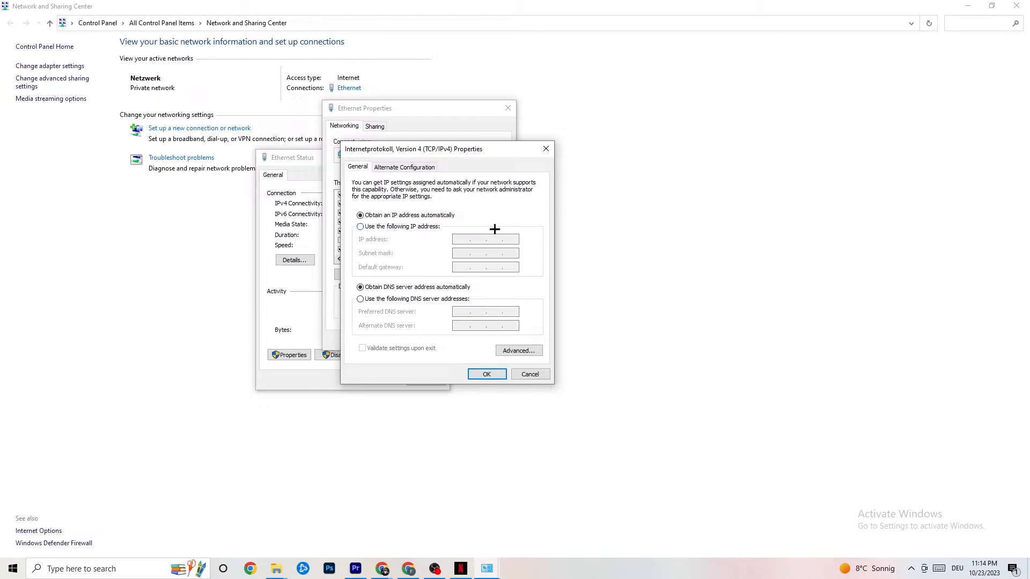
mouse_move(420, 227)
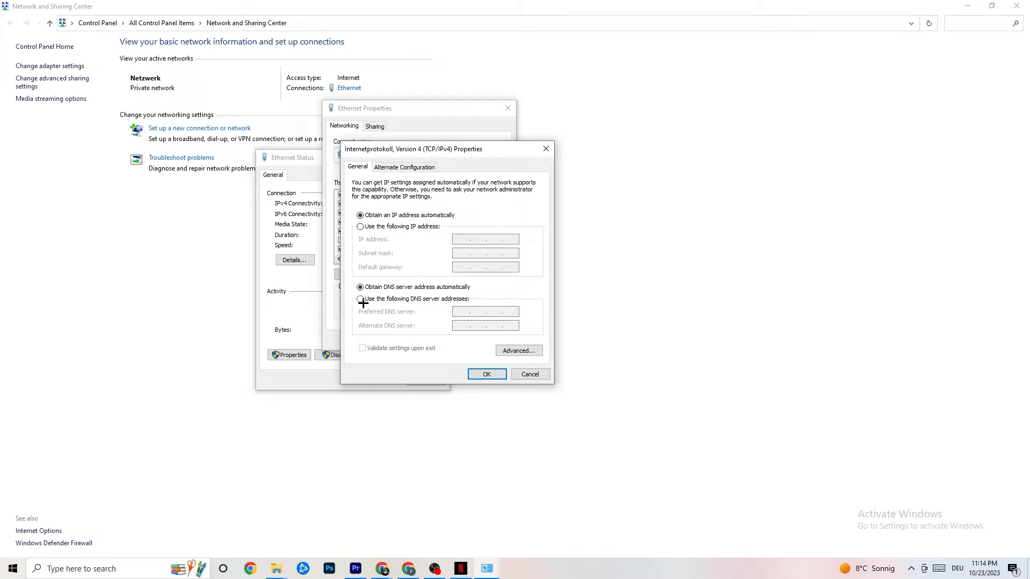
click(360, 299)
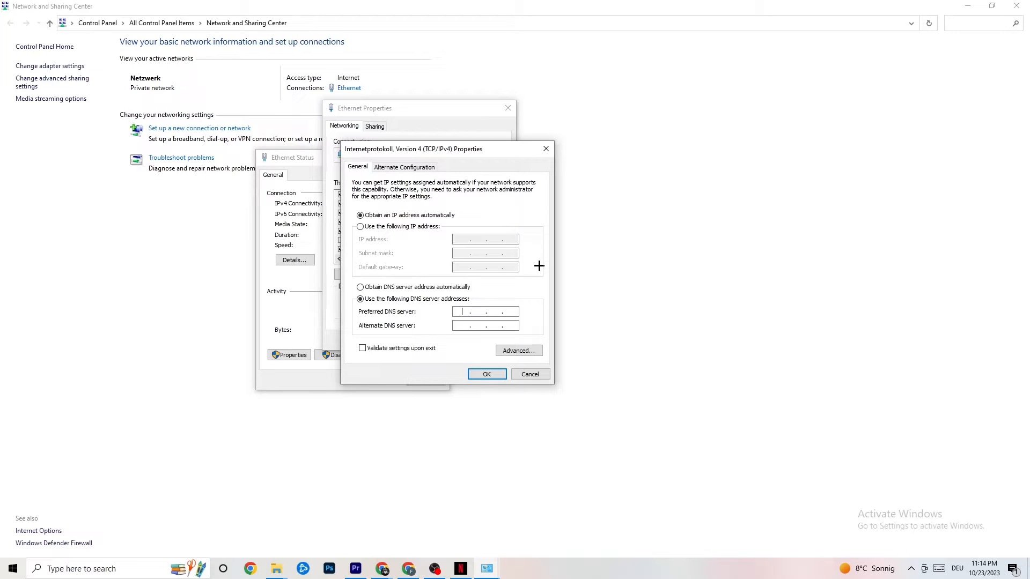
text(44)
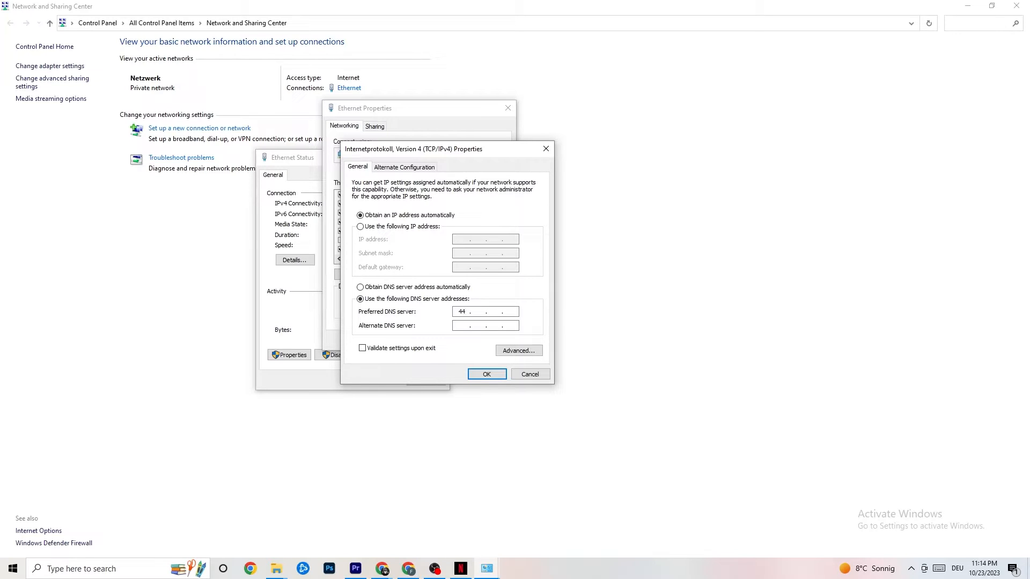
click(485, 311)
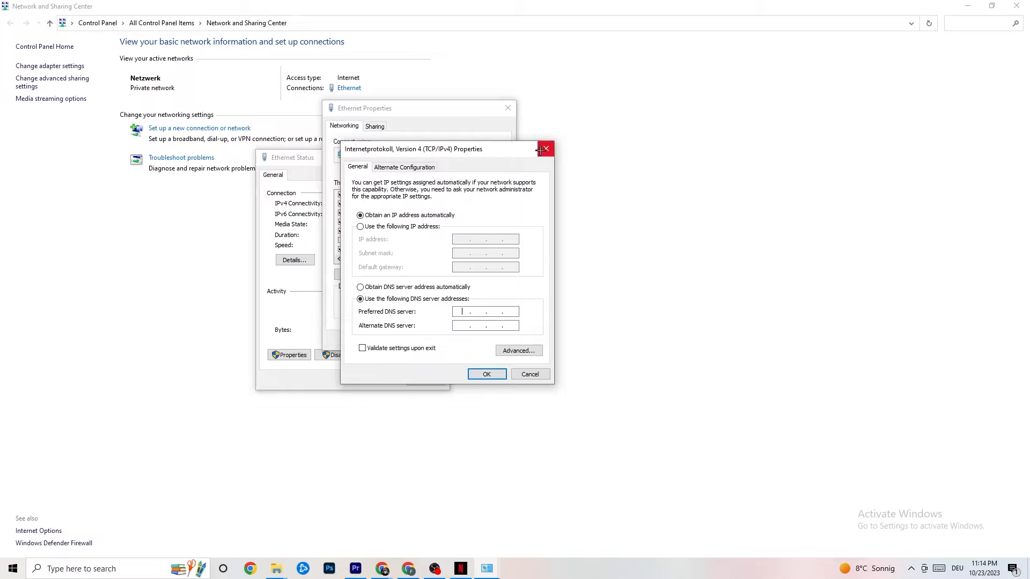
click(529, 374)
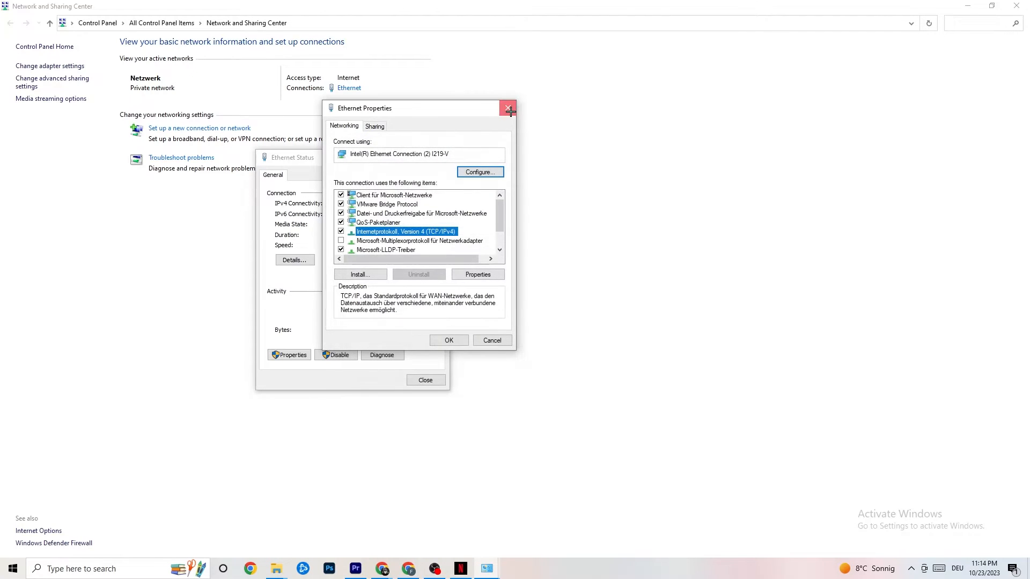
click(508, 108)
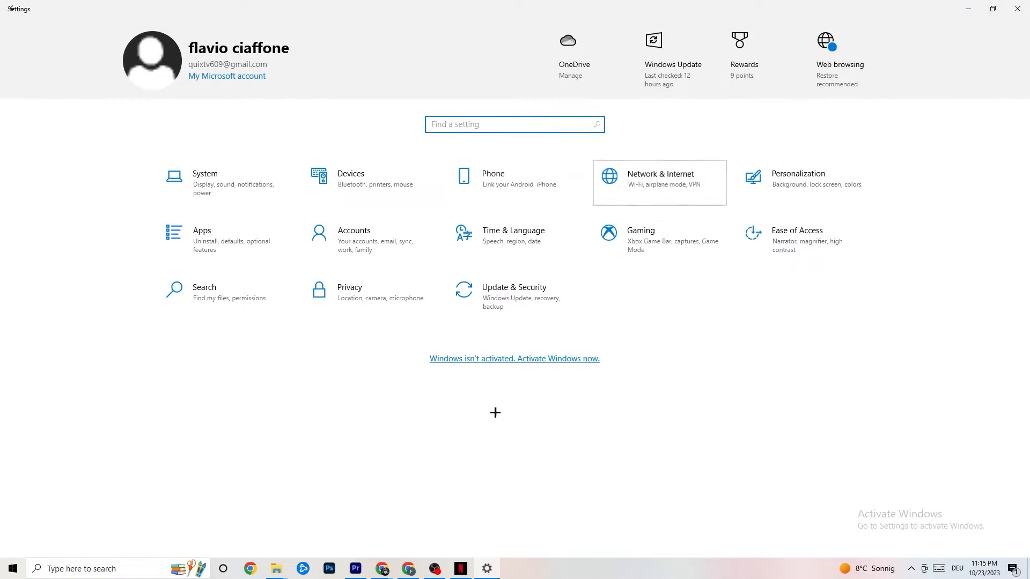
Return from the Settings home page to the Network & Internet Status page
click(659, 178)
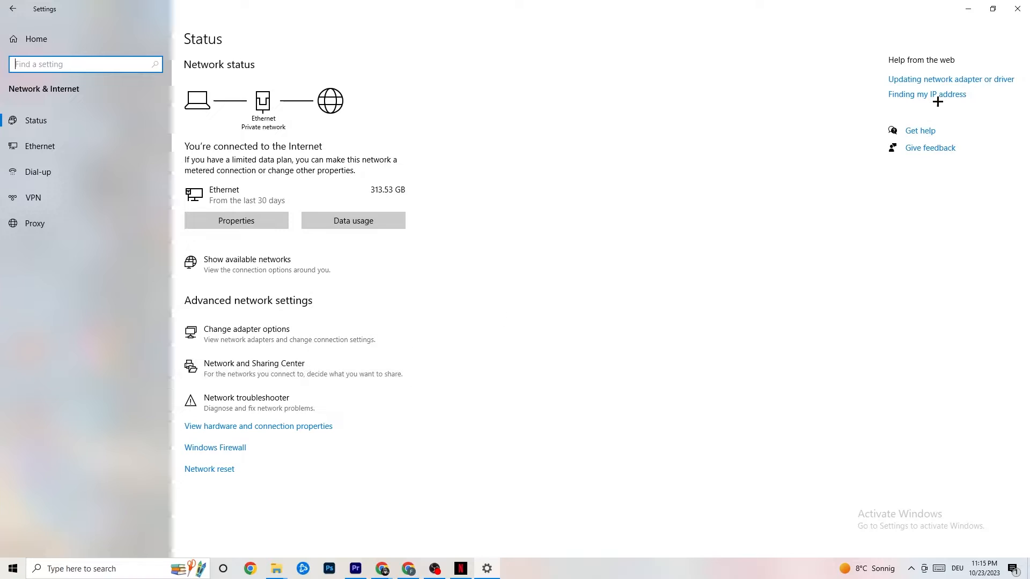
click(950, 79)
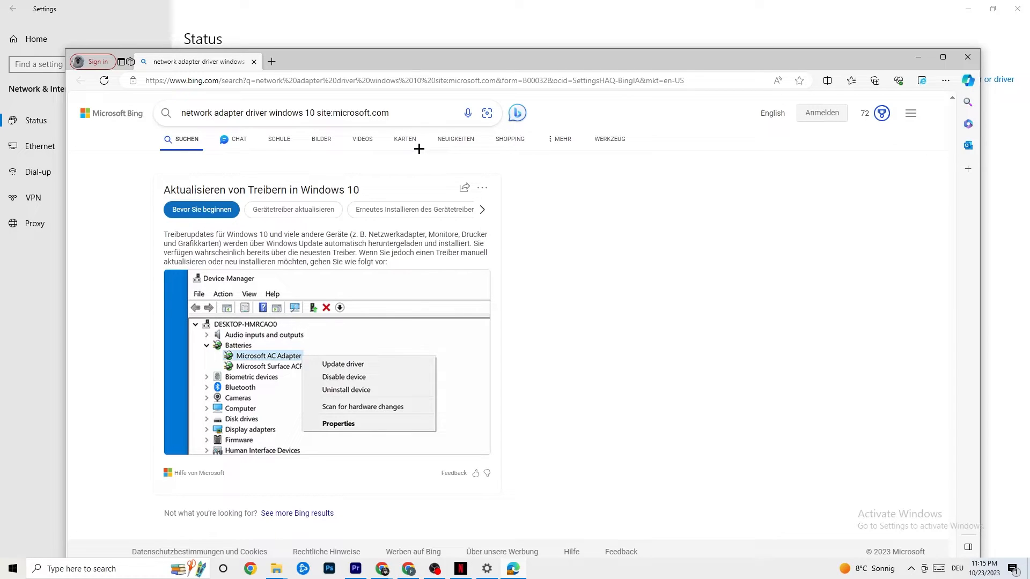
mouse_move(918, 57)
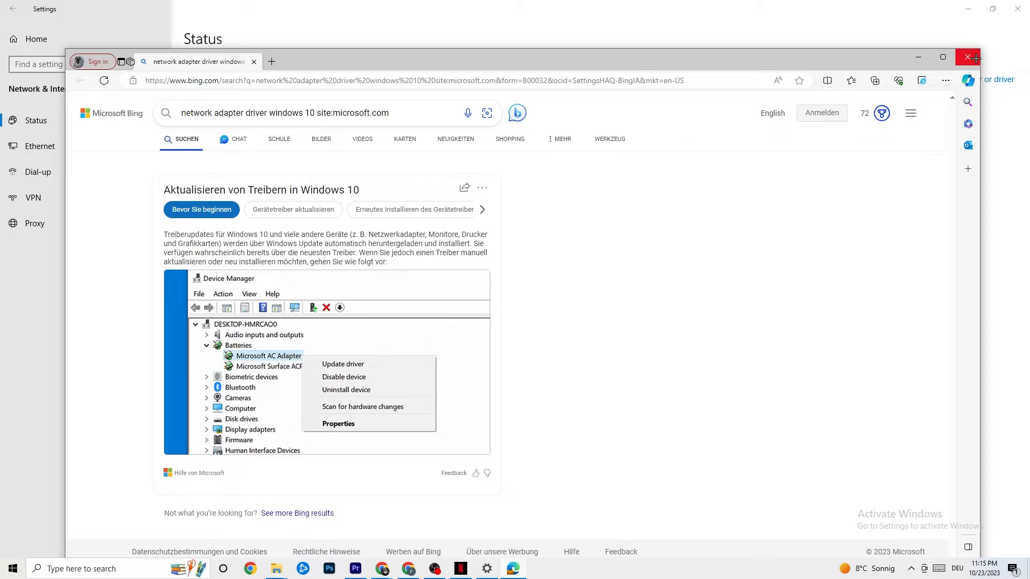
click(966, 58)
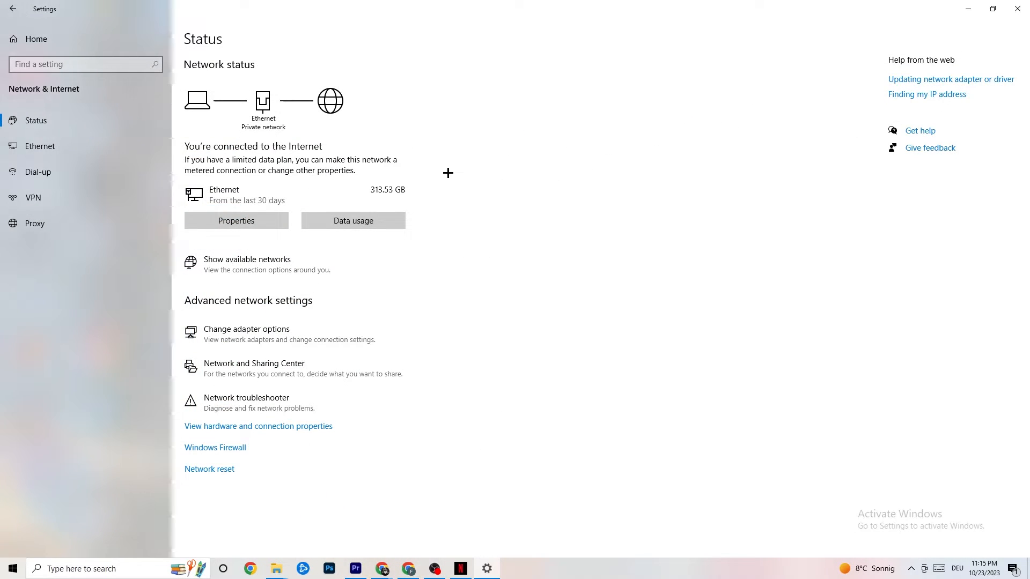
mouse_move(308, 264)
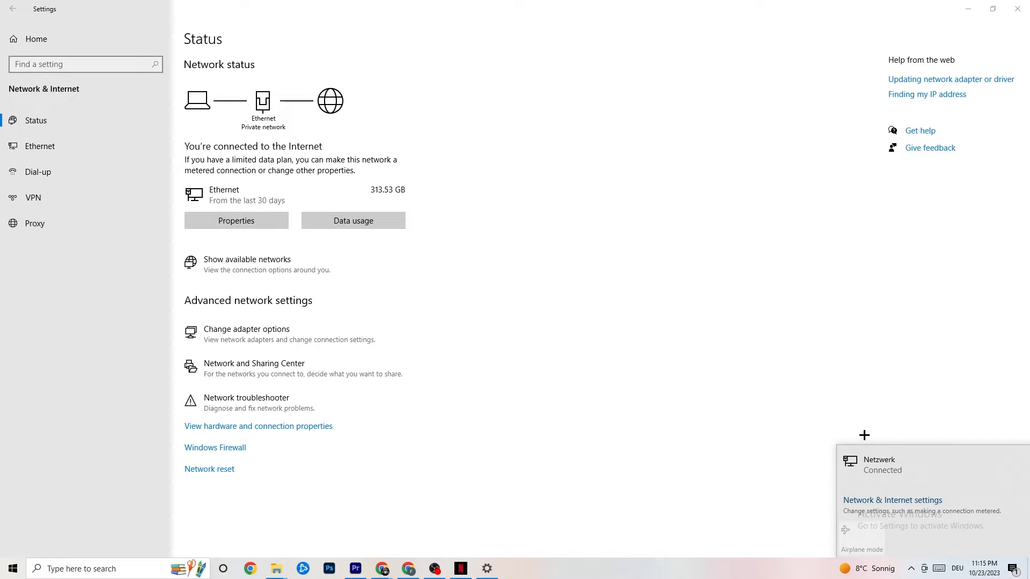
mouse_move(906, 504)
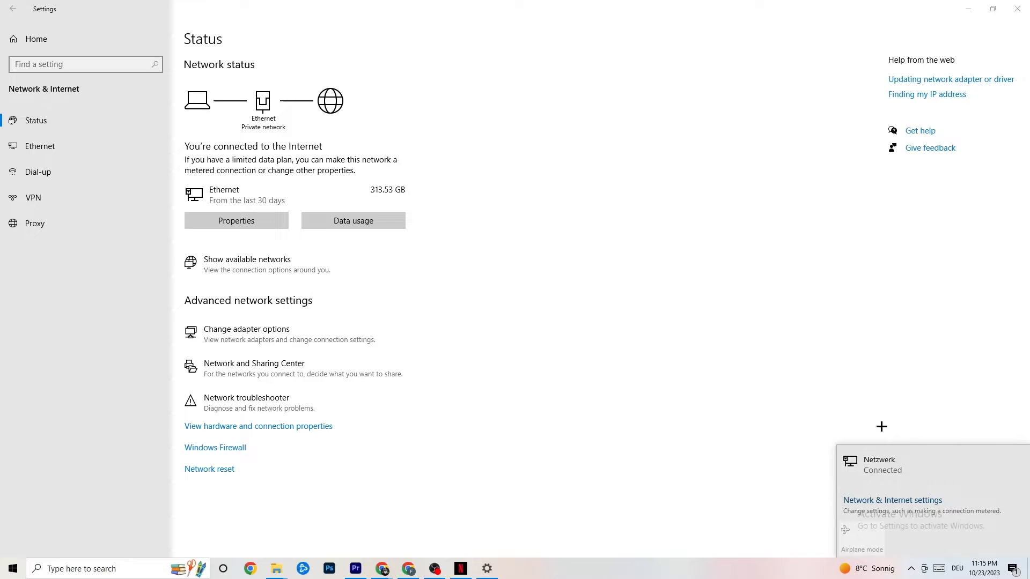
mouse_move(699, 336)
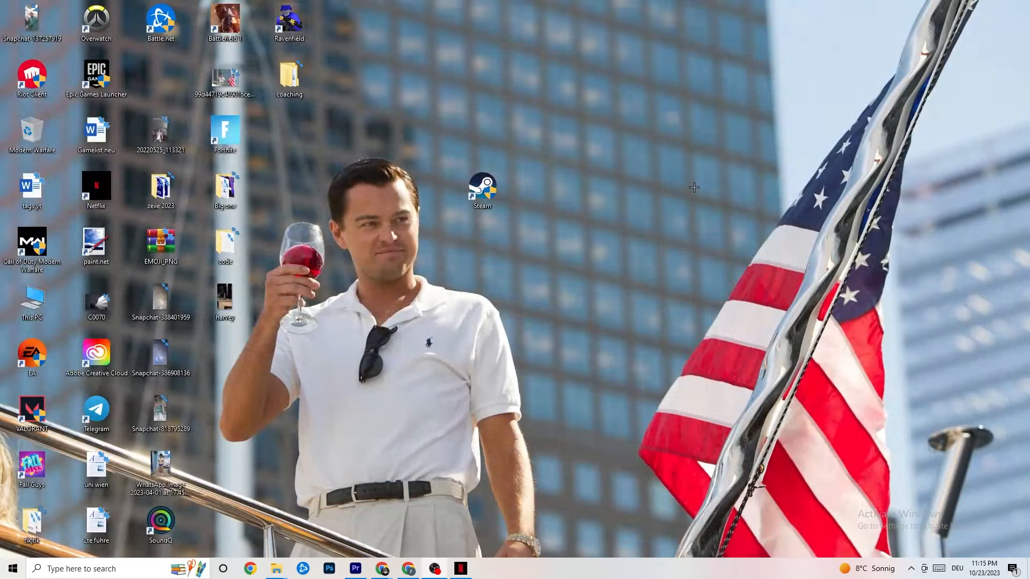
Verify in Settings that Windows Update reports the PC is up to date, then close Settings
click(11, 568)
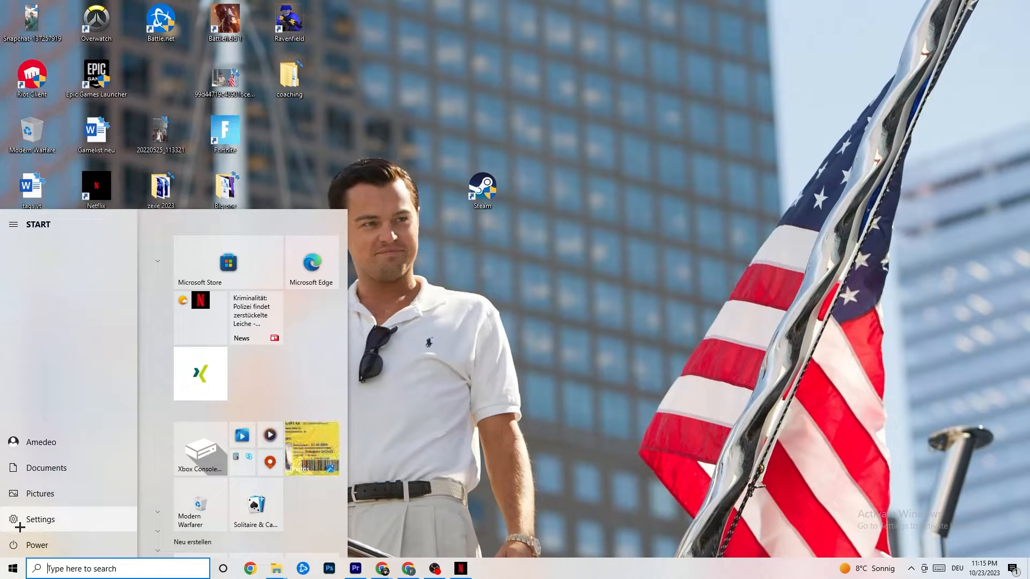
click(40, 519)
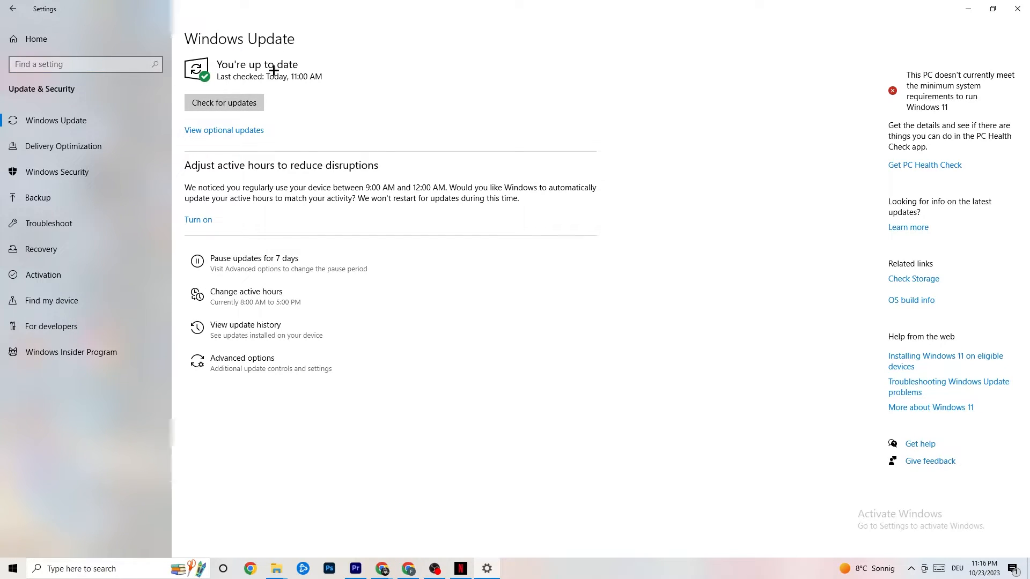
mouse_move(237, 79)
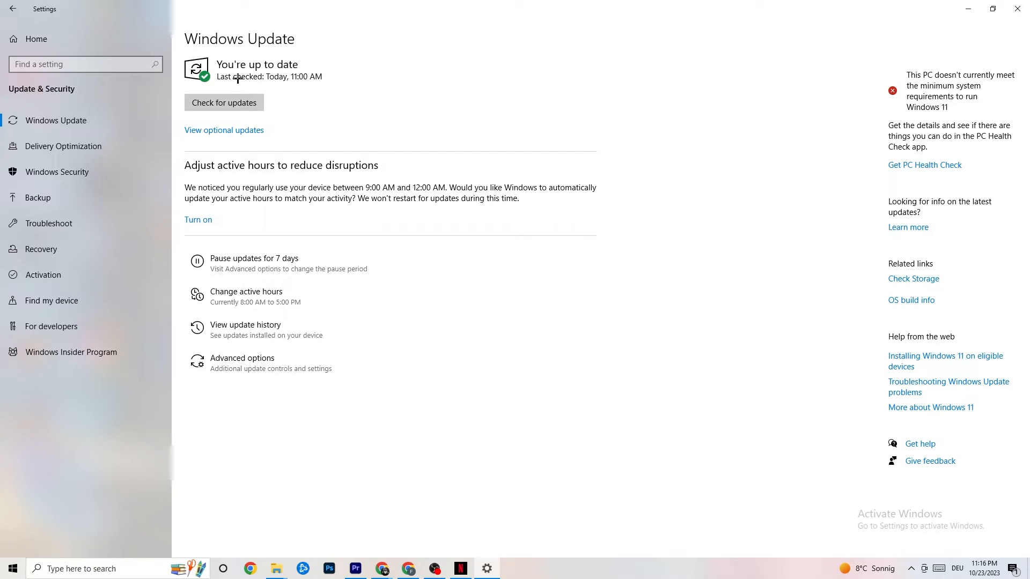
mouse_move(238, 90)
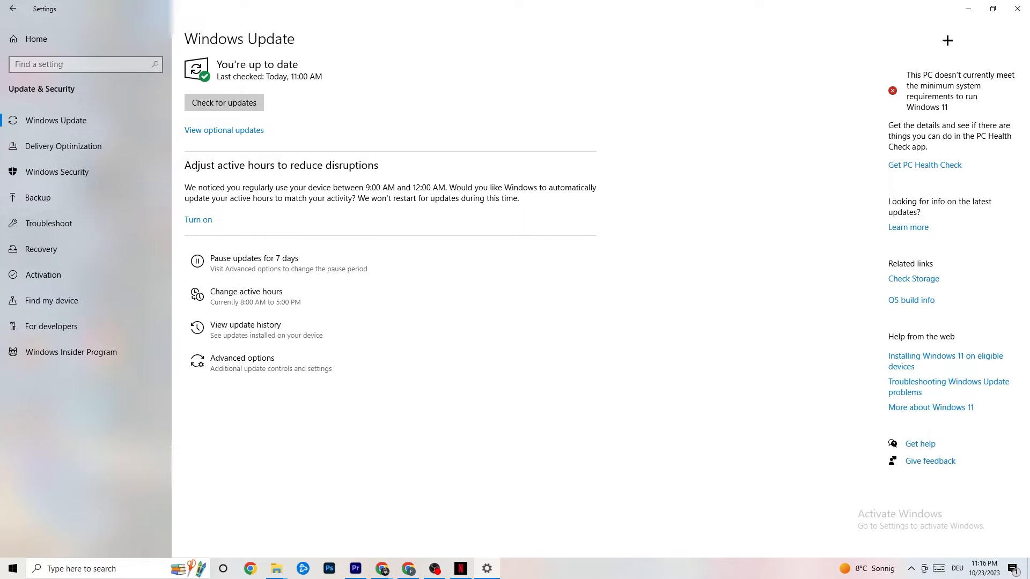
click(1016, 9)
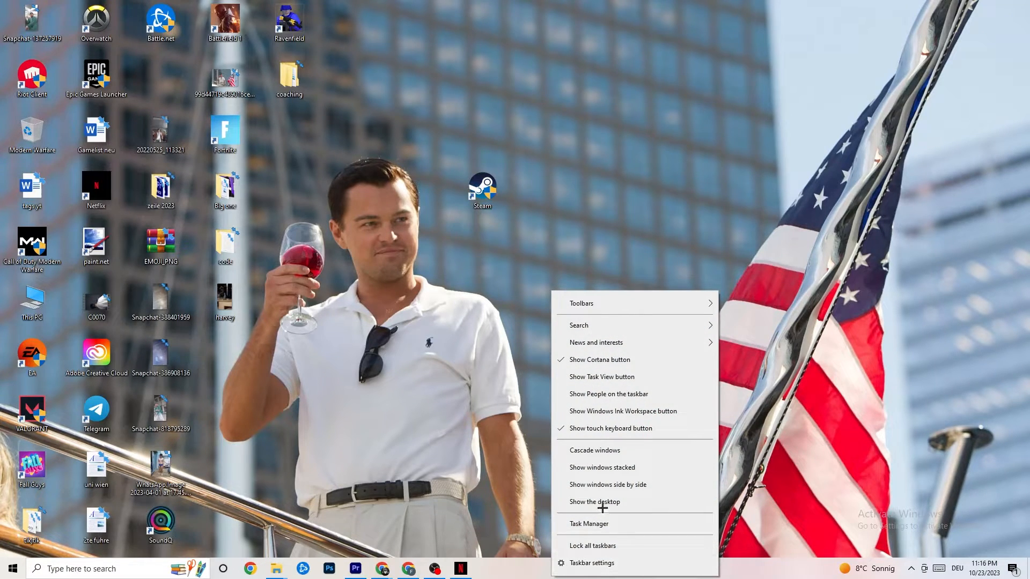
Show the Ethernet throughput graph in Task Manager's Performance tab and launch Resource Monitor
click(593, 501)
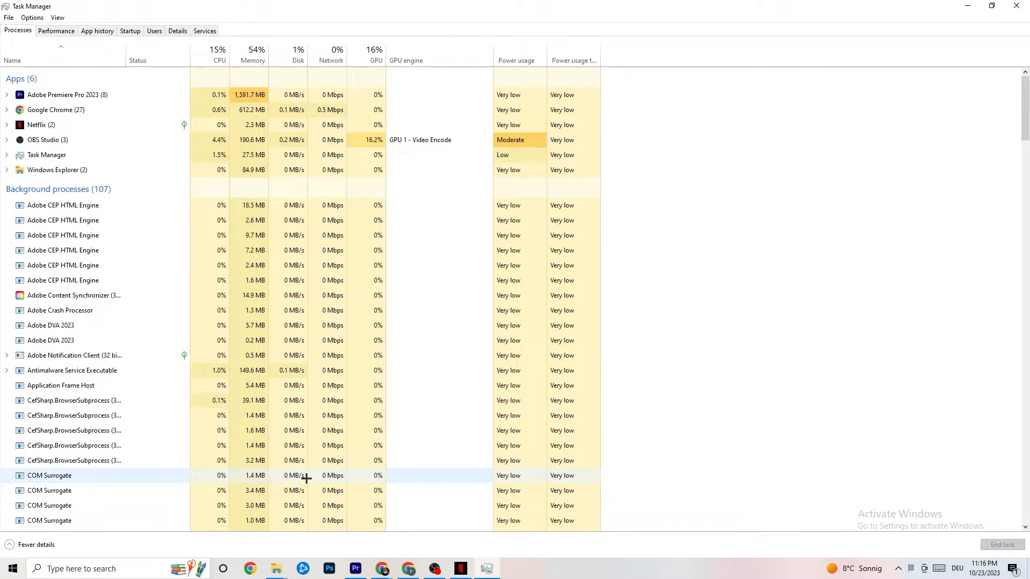
click(56, 32)
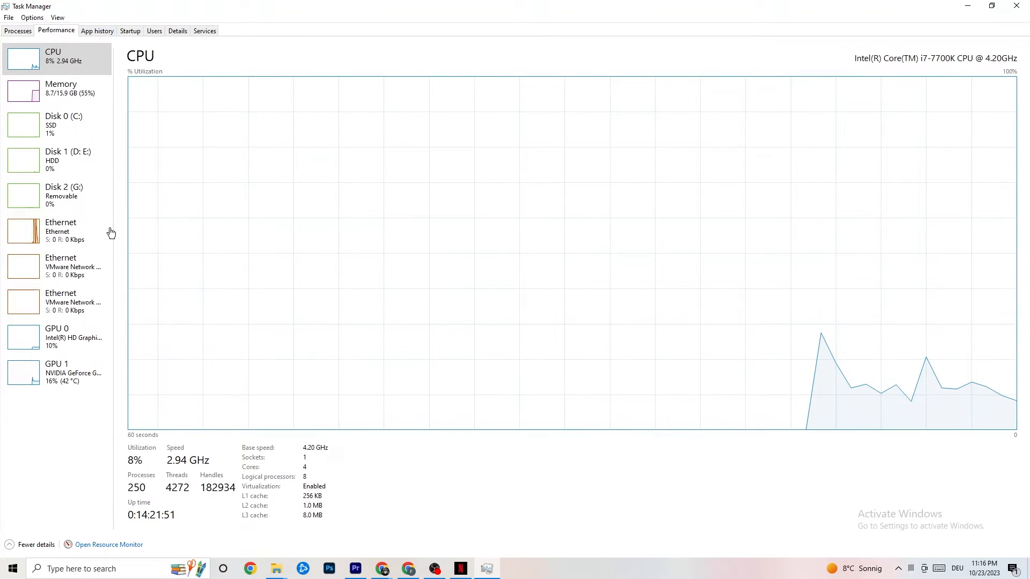
mouse_move(65, 302)
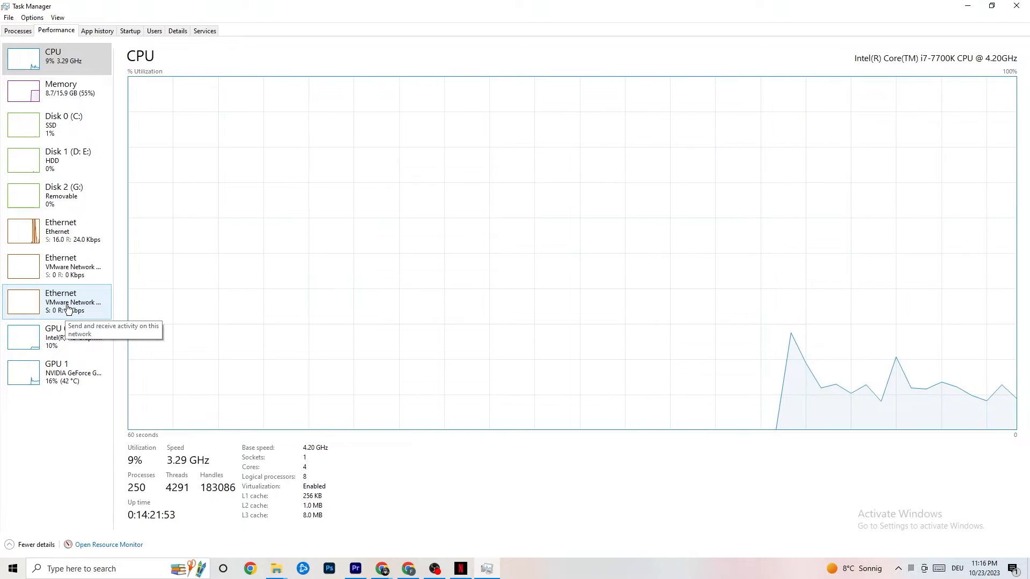
click(59, 230)
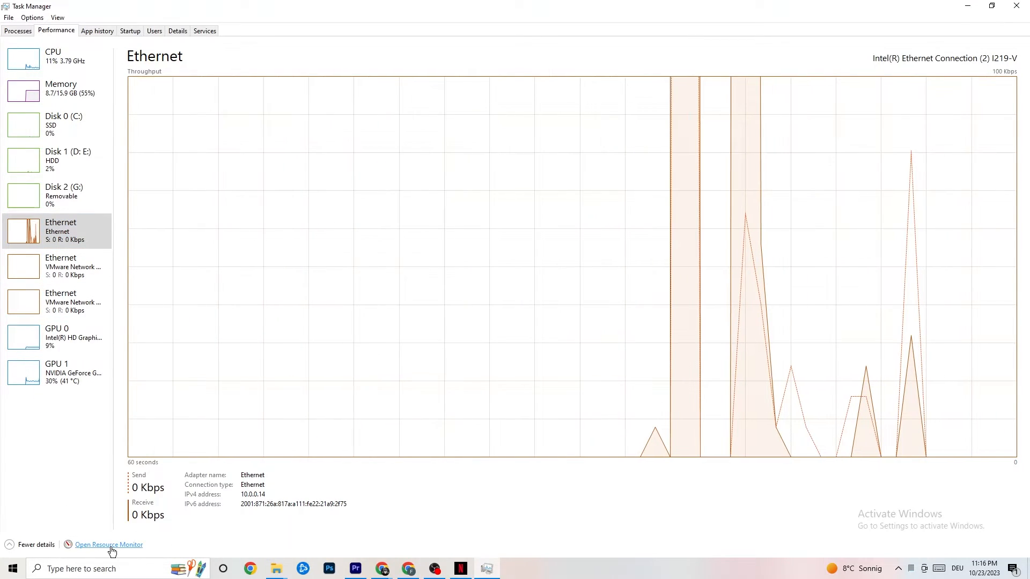
click(108, 545)
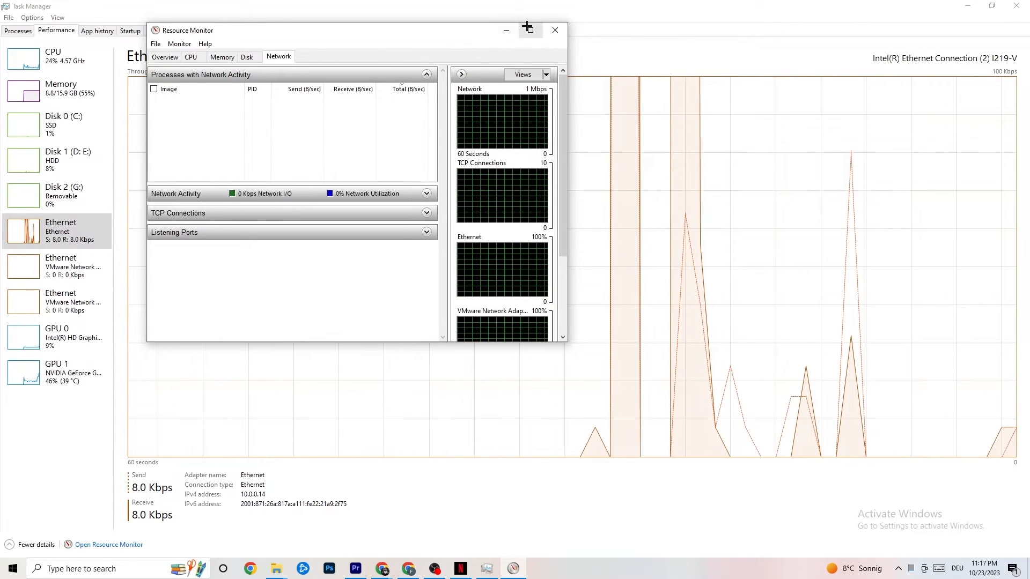
Maximize Resource Monitor's Network tab and select the SearchApp.exe process to see its actions
click(527, 30)
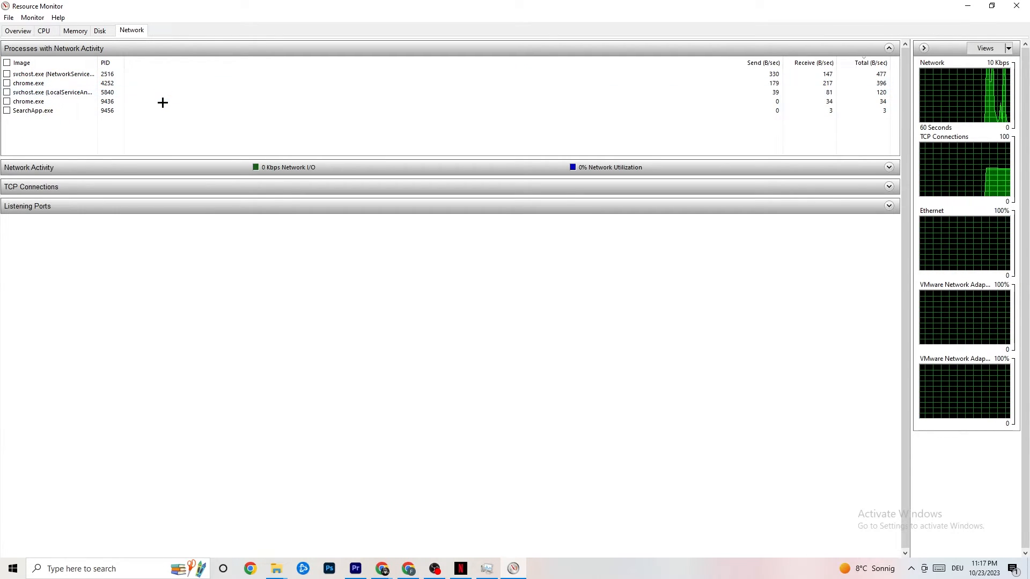
click(50, 111)
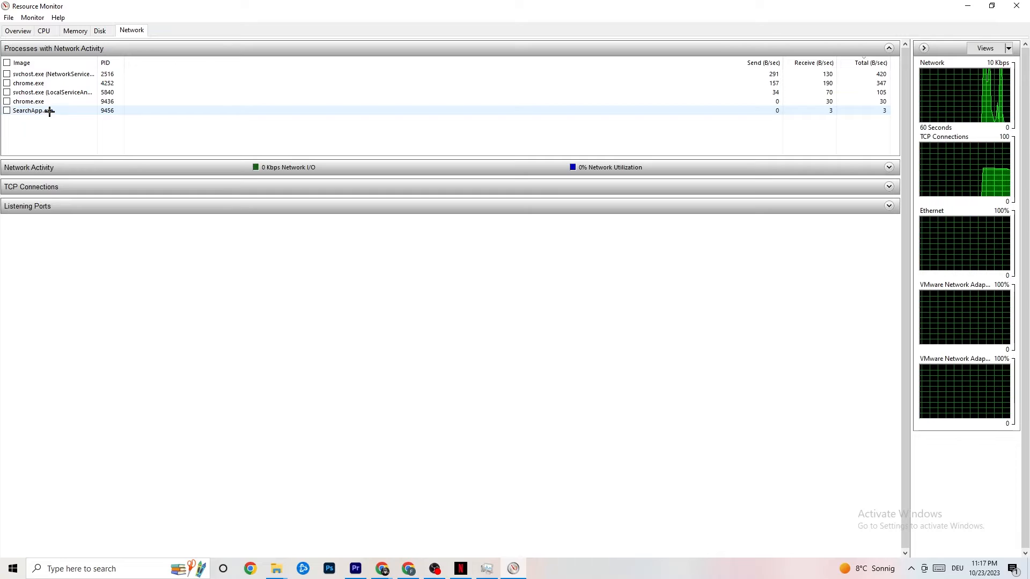
right_click(33, 110)
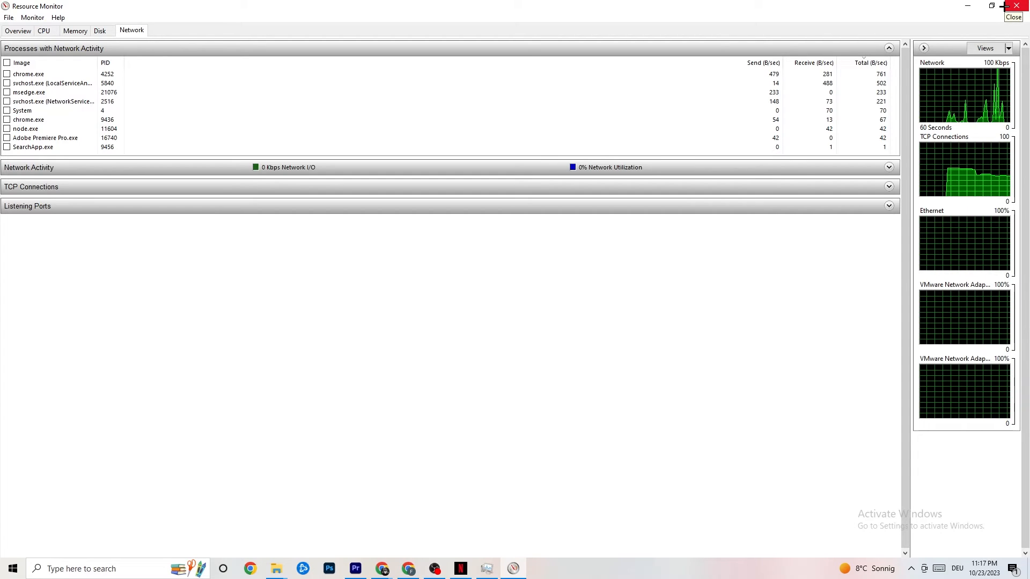
Close Resource Monitor and show Task Manager's Startup tab with app impact ratings
click(17, 30)
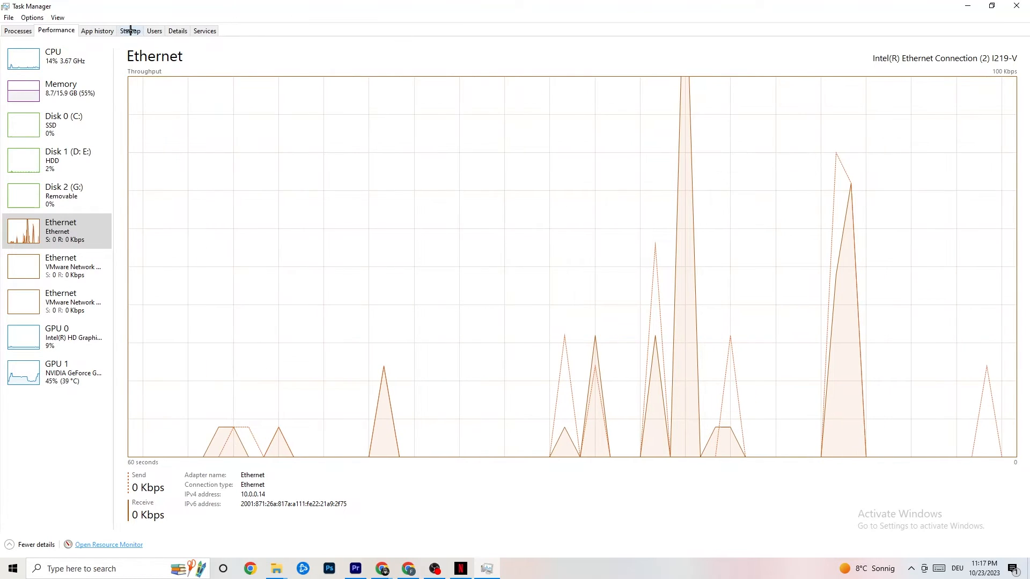
click(130, 30)
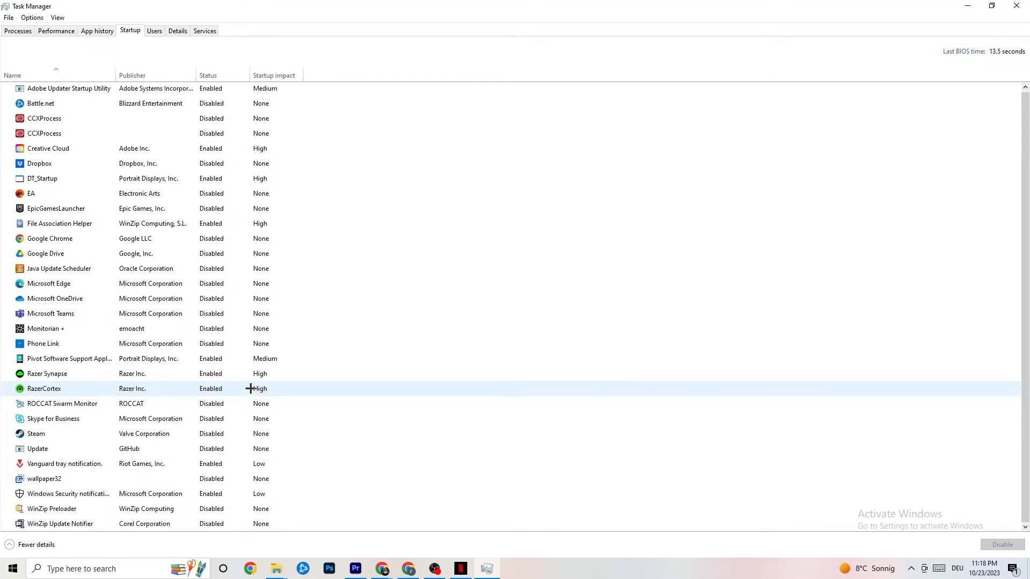
mouse_move(661, 3)
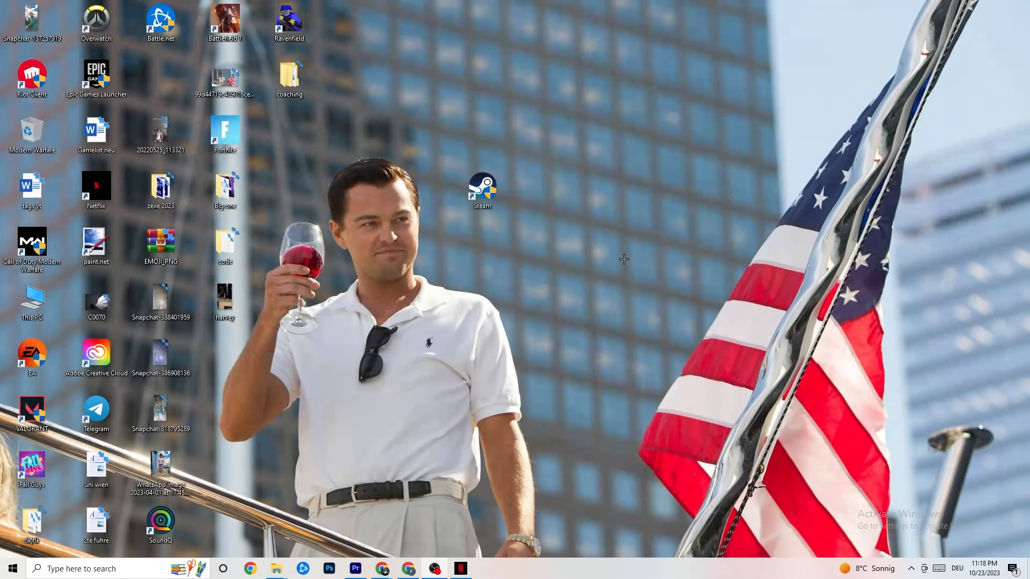
mouse_move(652, 263)
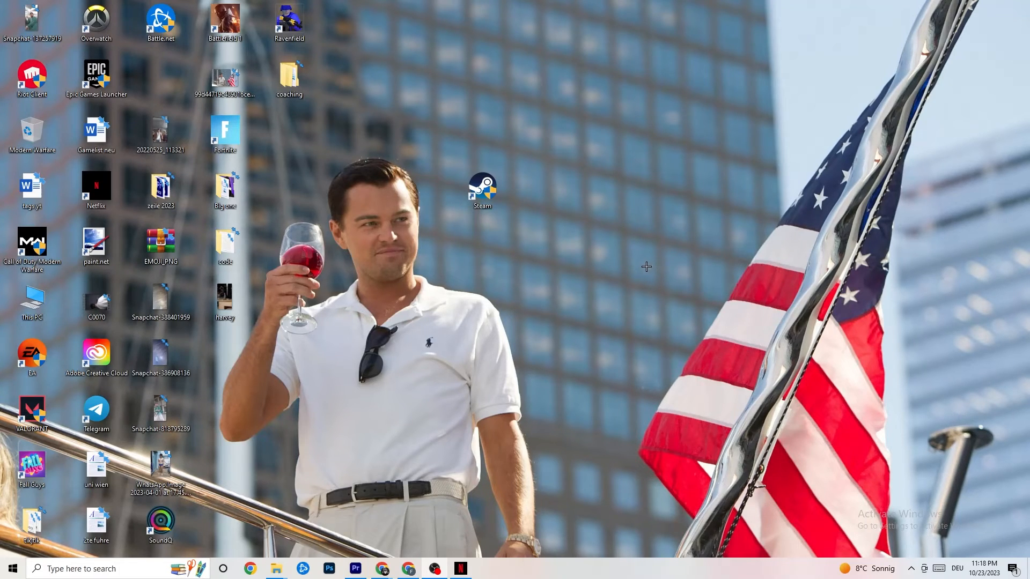
mouse_move(599, 224)
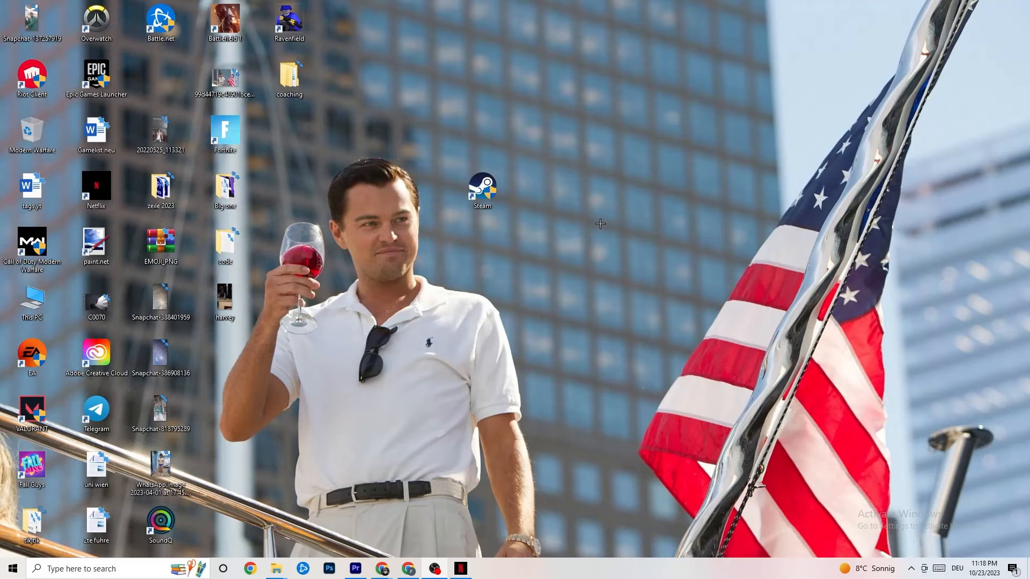